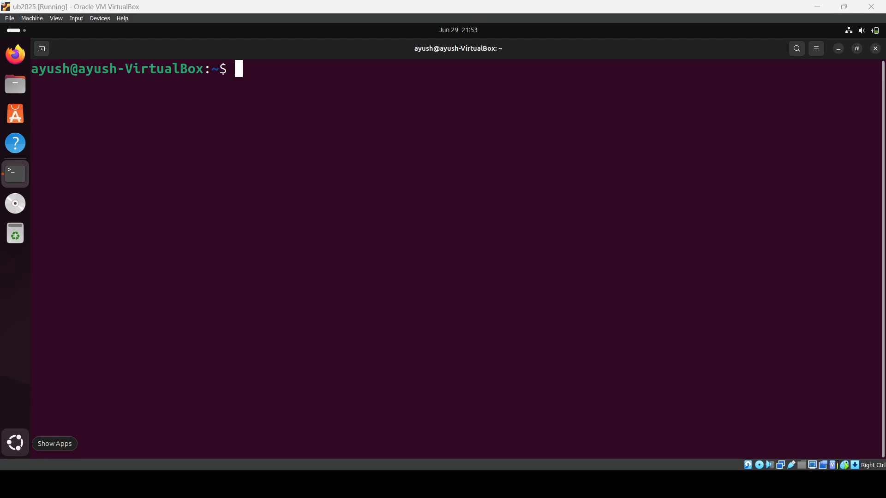
Confirm Java isn't installed, then refresh the package lists with sudo apt update.
type("jaa")
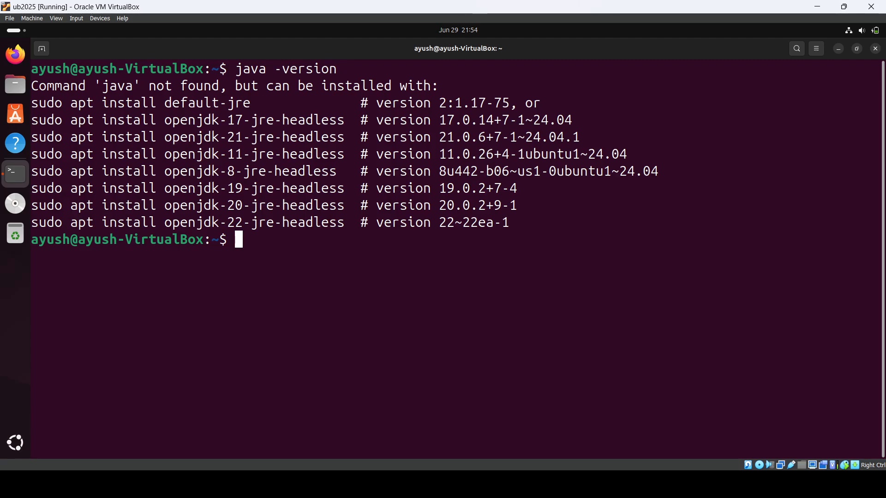
type("sudo apt")
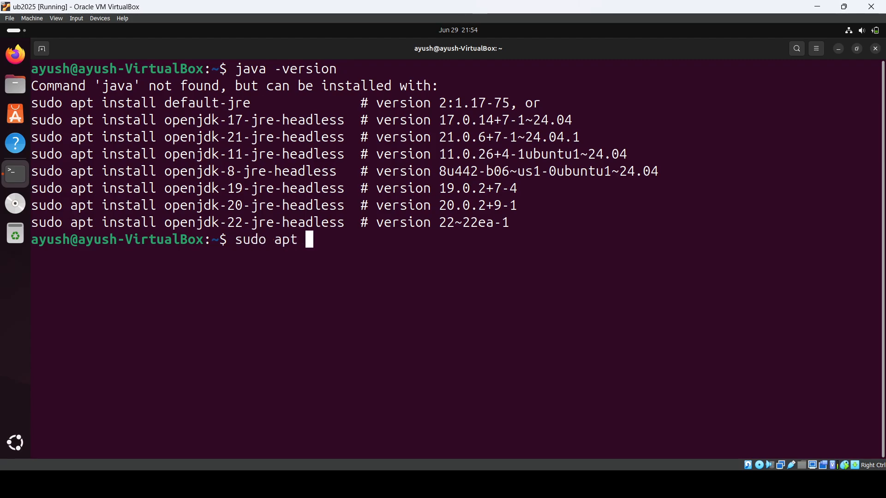
type("update")
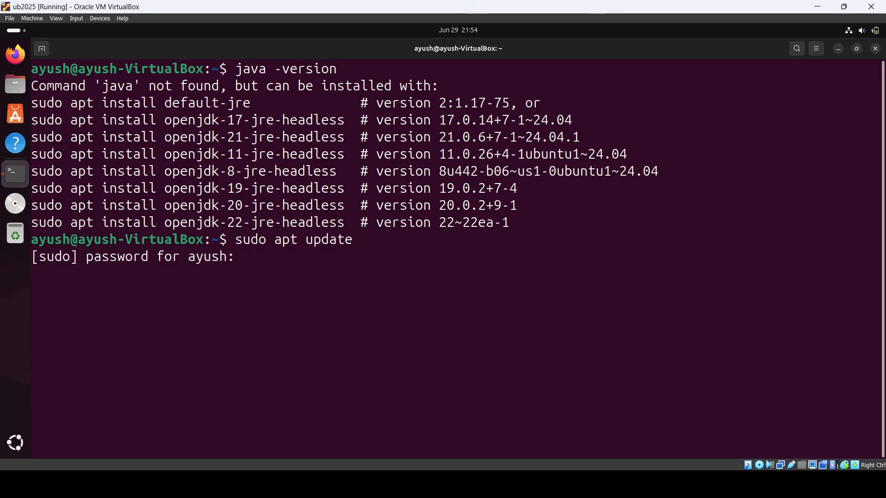
key("Return")
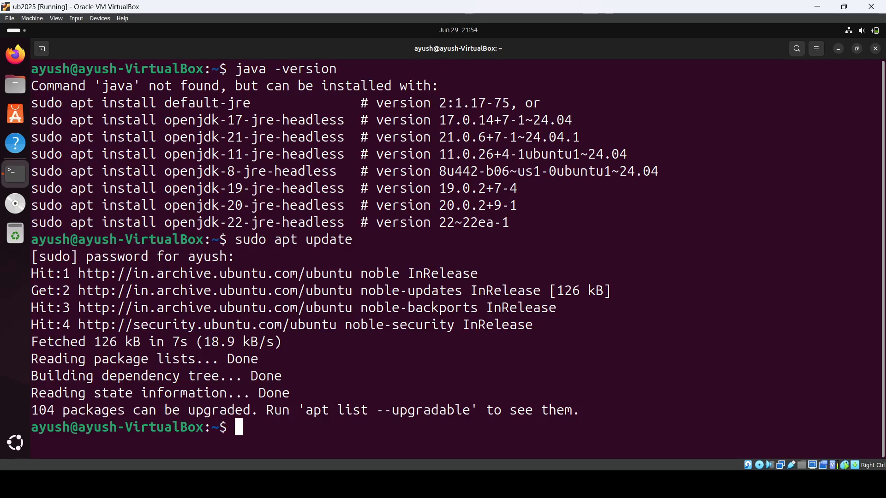
Search apt for OpenJDK packages and locate openjdk-21-jdk in the results.
type("apt search open")
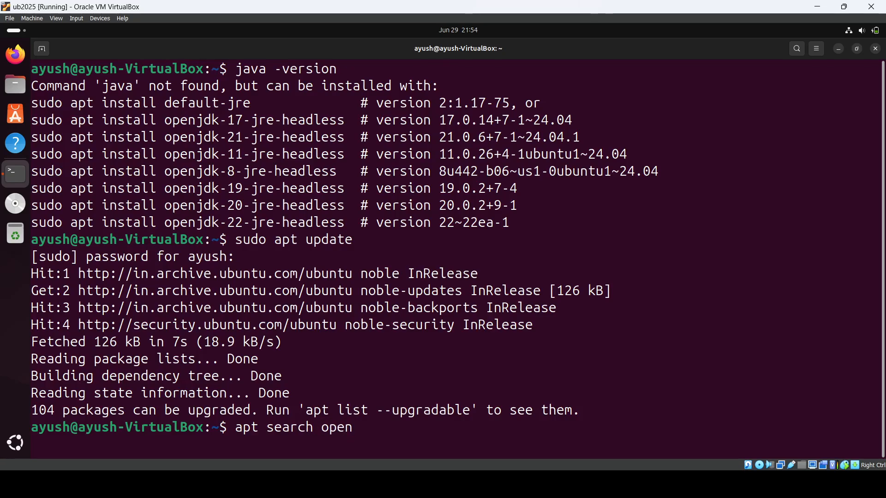
key("Return")
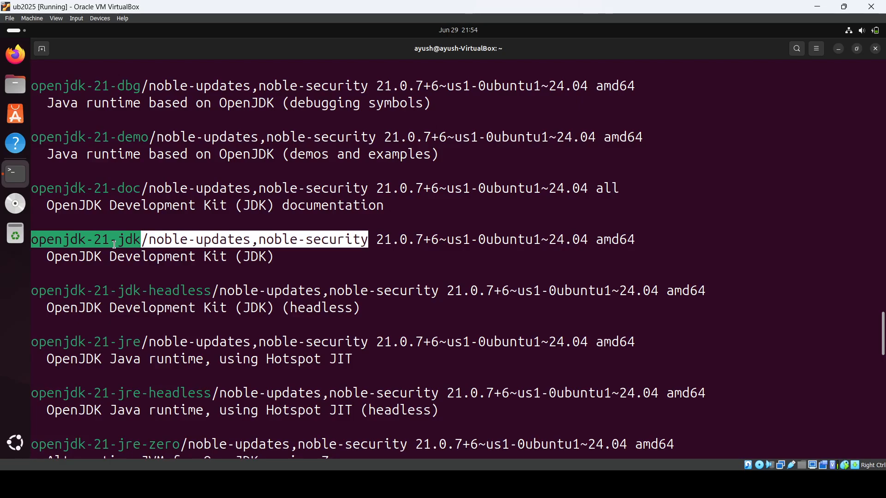
type("sudo apt ins")
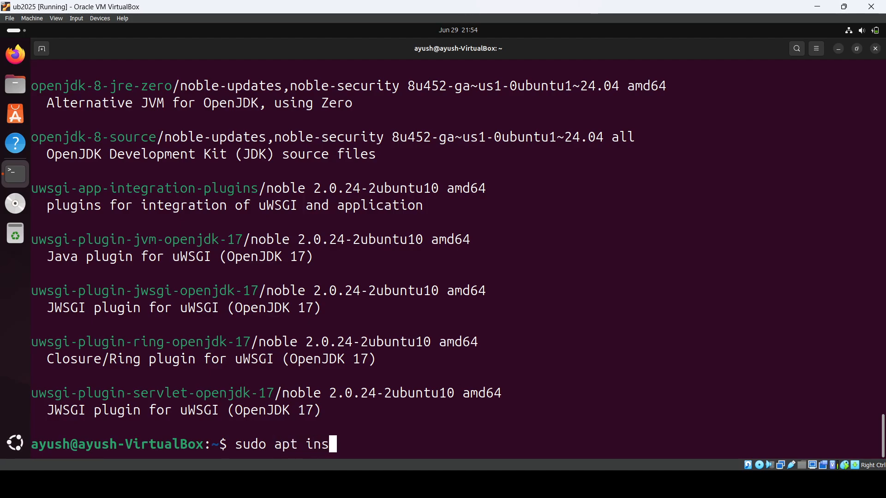
Install the openjdk-21-jdk package with sudo apt install.
type("tall")
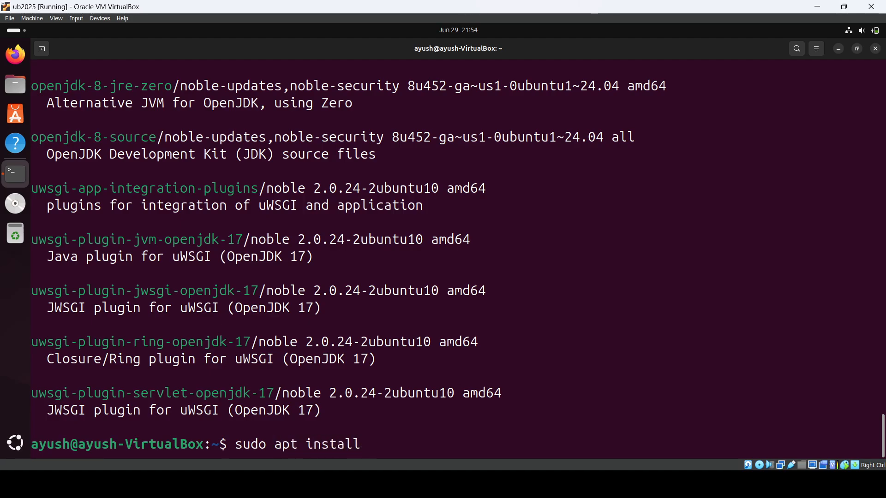
type("openjsk")
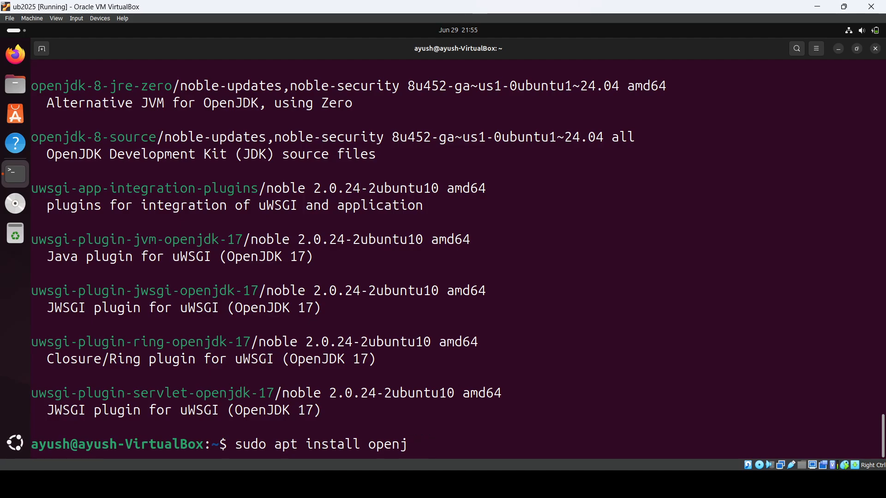
type("dk-21")
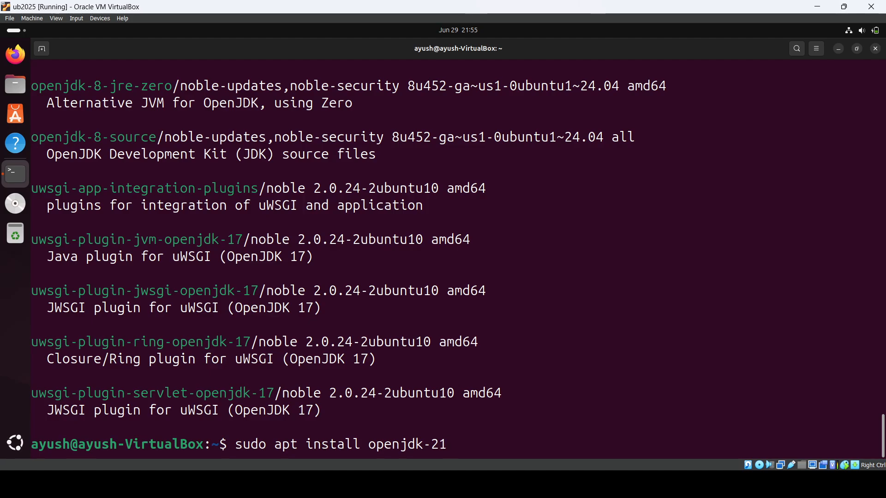
type("-jdk")
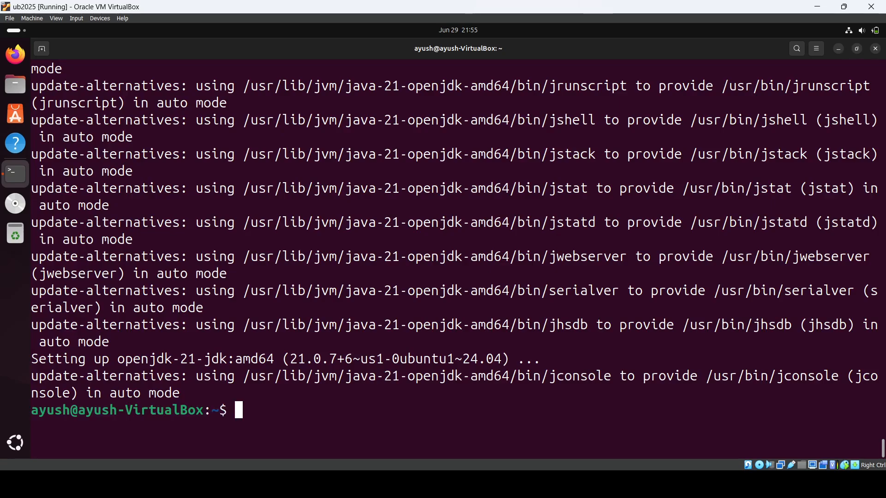
Verify java and javac report version 21.0.7 and confirm JAVA_HOME is empty.
type("java -version")
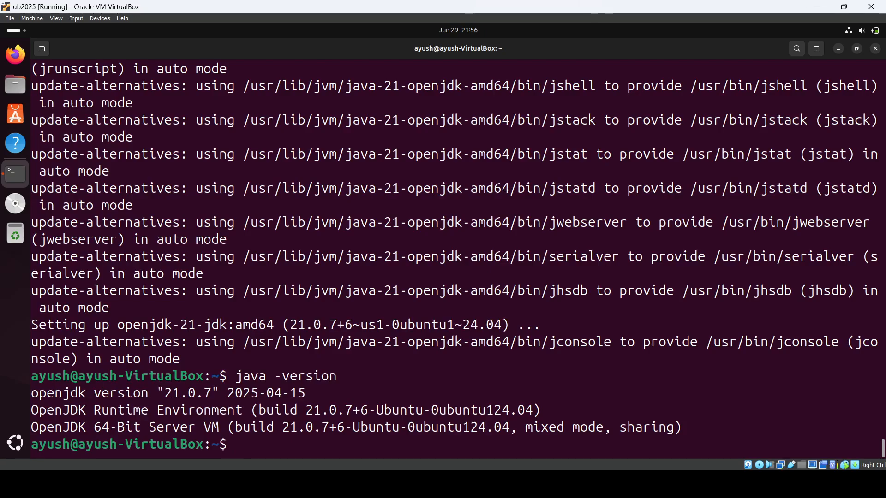
type("javac")
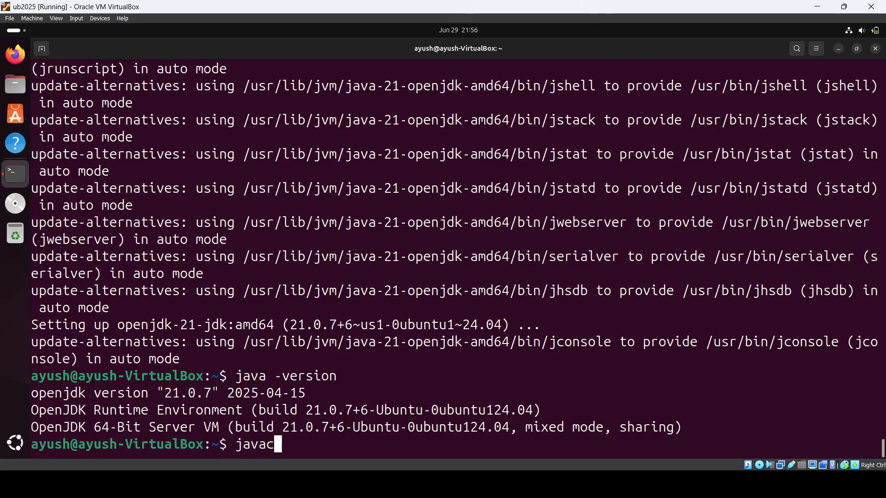
type("-version")
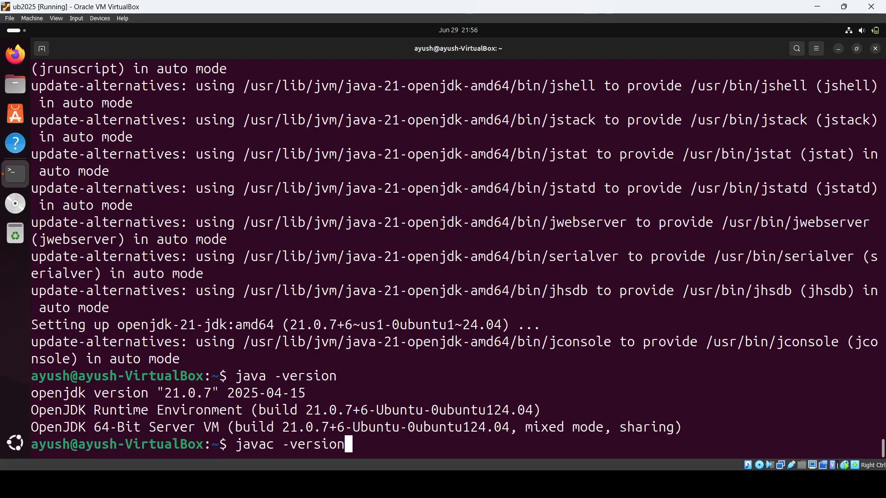
key("Return")
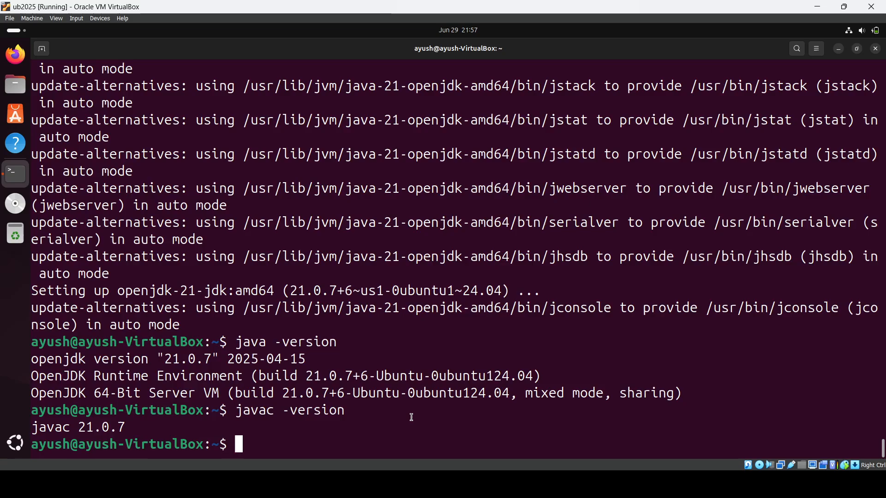
type("e")
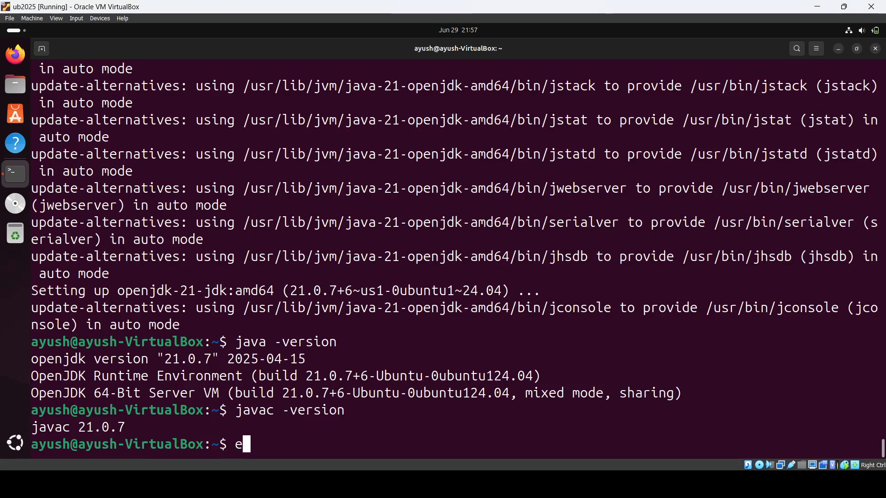
type("cho $JAVA_HOME")
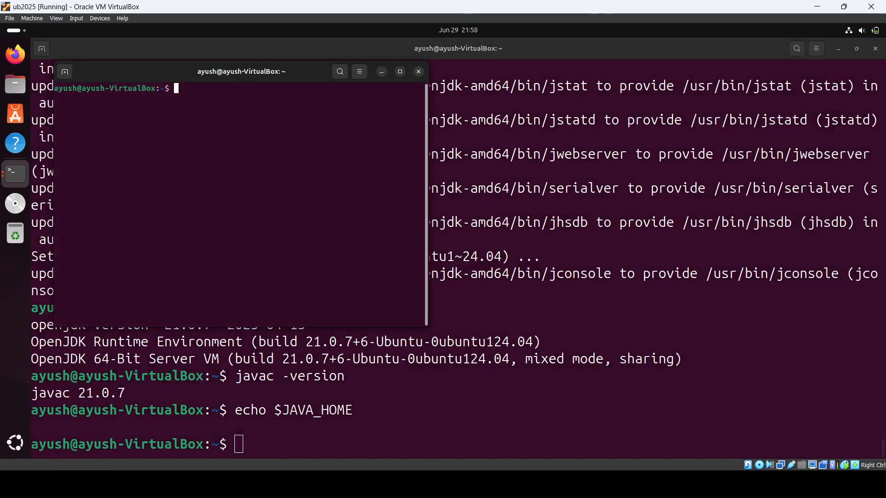
Browse to /usr/lib/jvm/java-21-openjdk-amd64/bin to confirm its path, then return home.
type("cd /u")
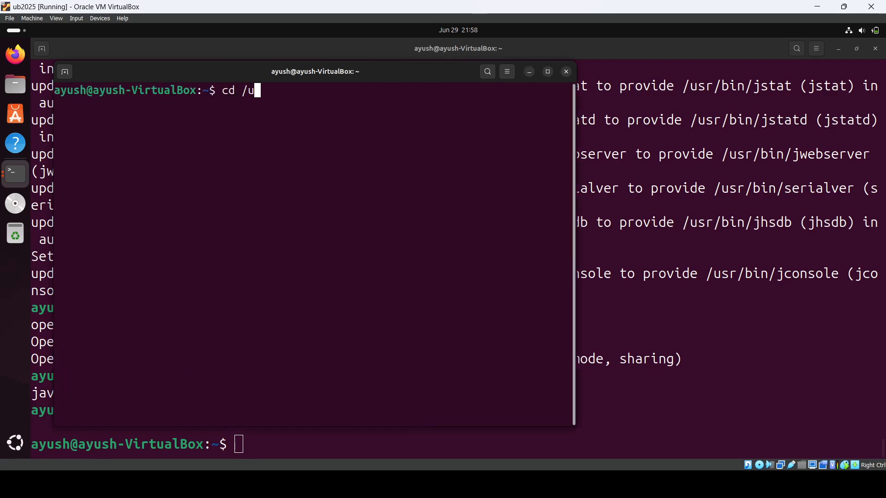
type("sr/lib")
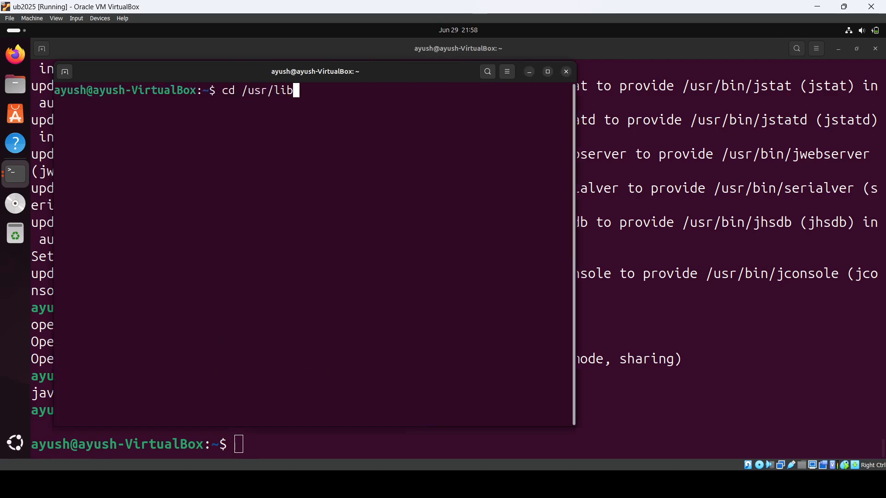
type("/jvm/")
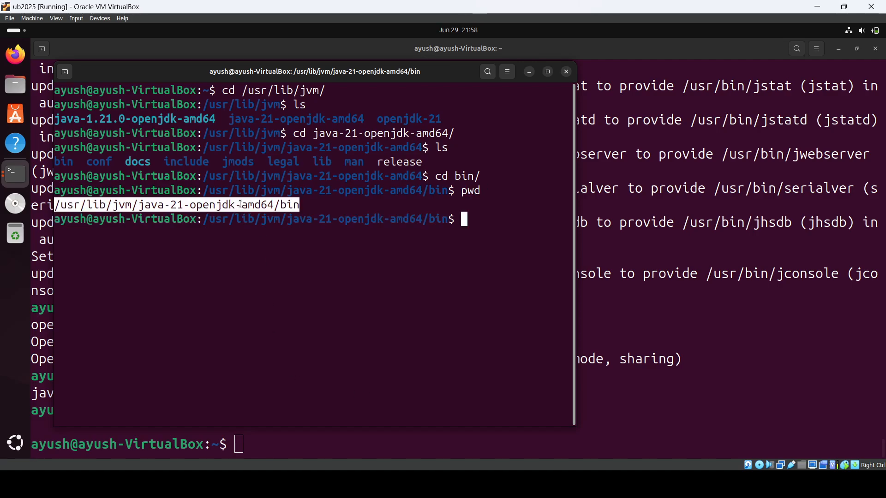
mouse_move(408, 243)
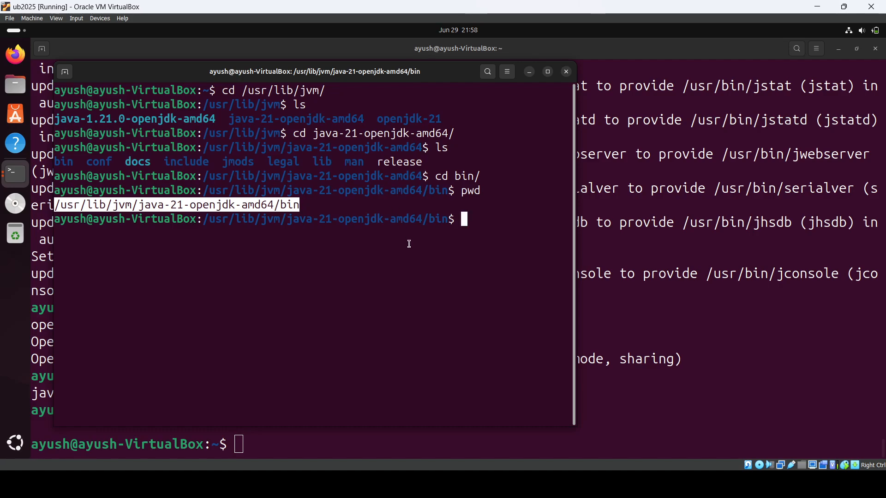
type("c")
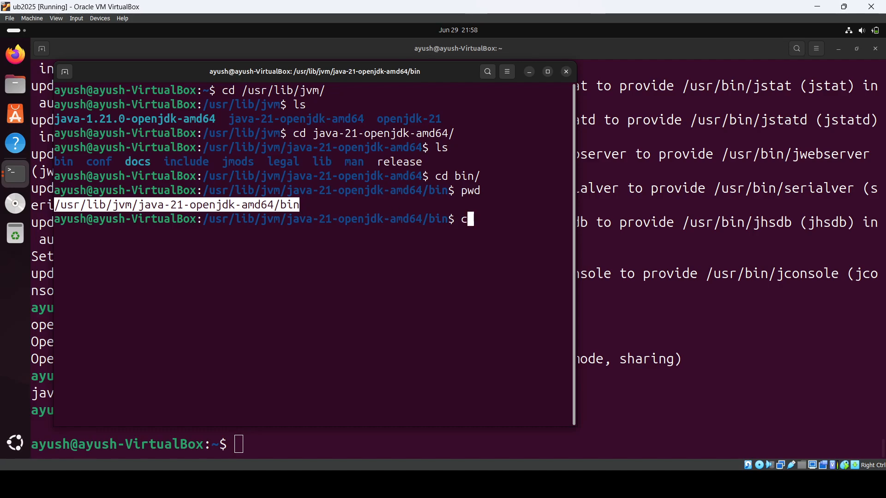
type("d ~")
type("ls")
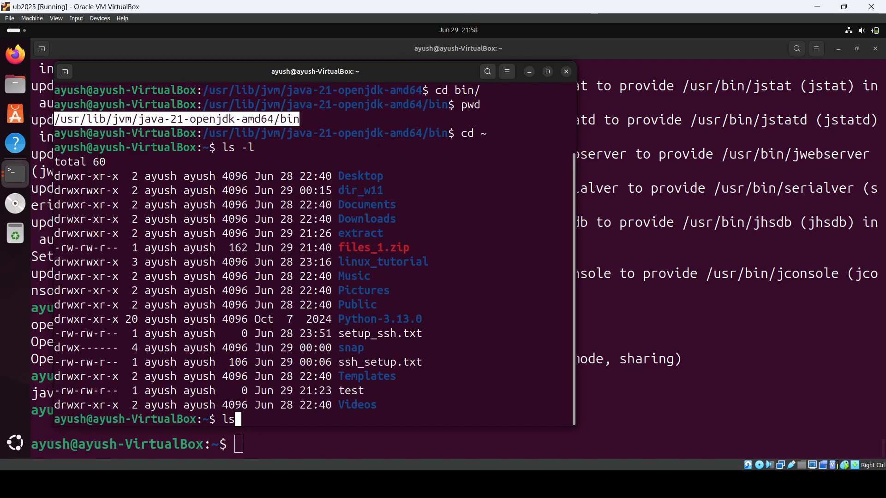
List hidden home folder files, copy the .profile name, and open .profile in vi.
key("Return")
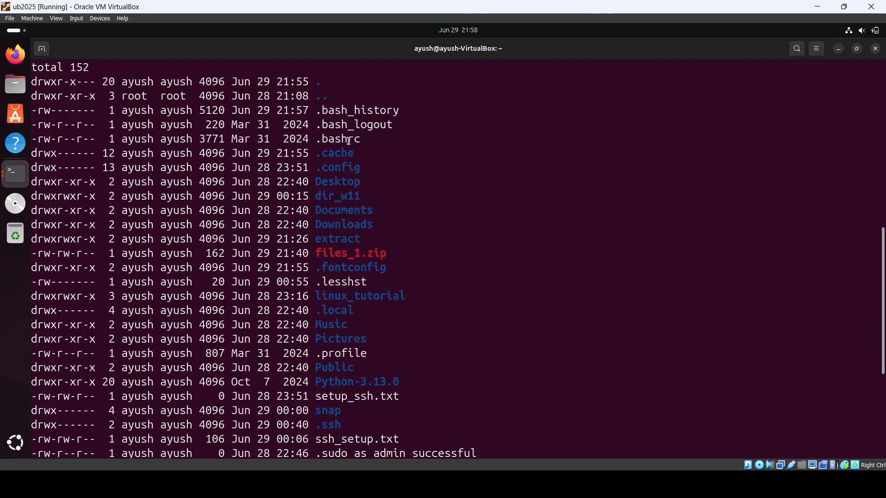
scroll("down", 3)
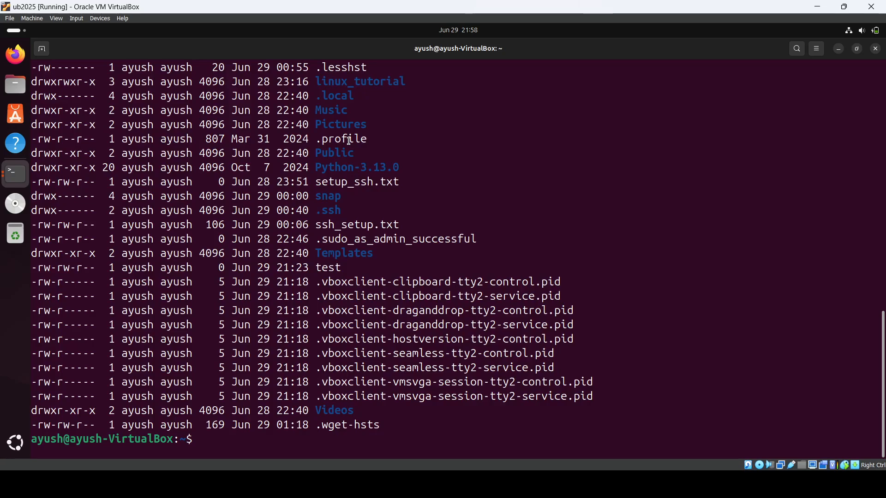
double_click(340, 139)
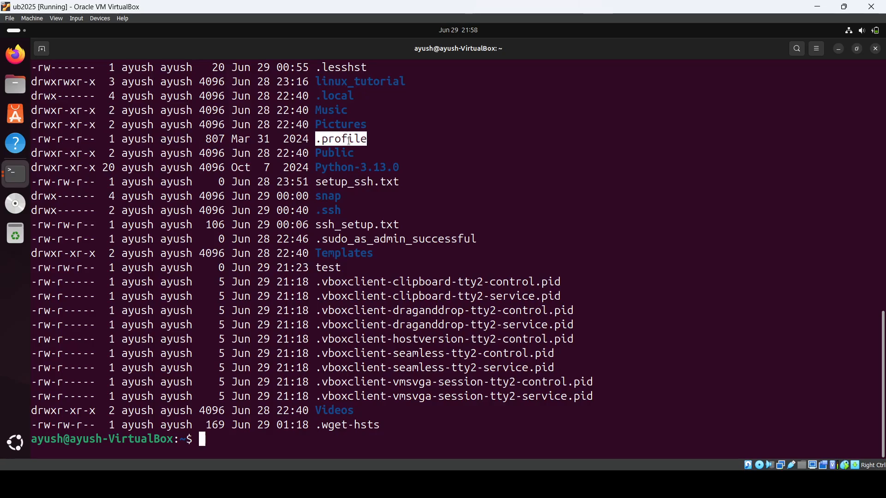
type("vi .")
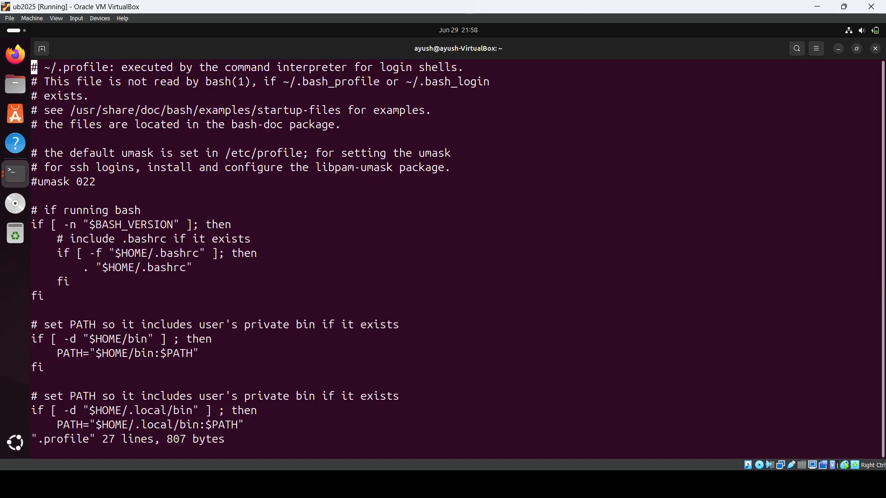
Undo the accidental .profile edit and quit vi without saving.
scroll("down", 3)
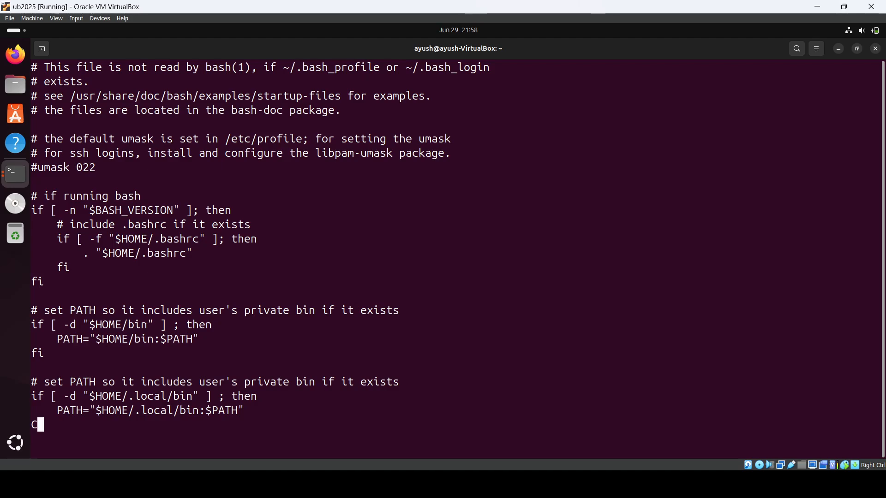
key("u")
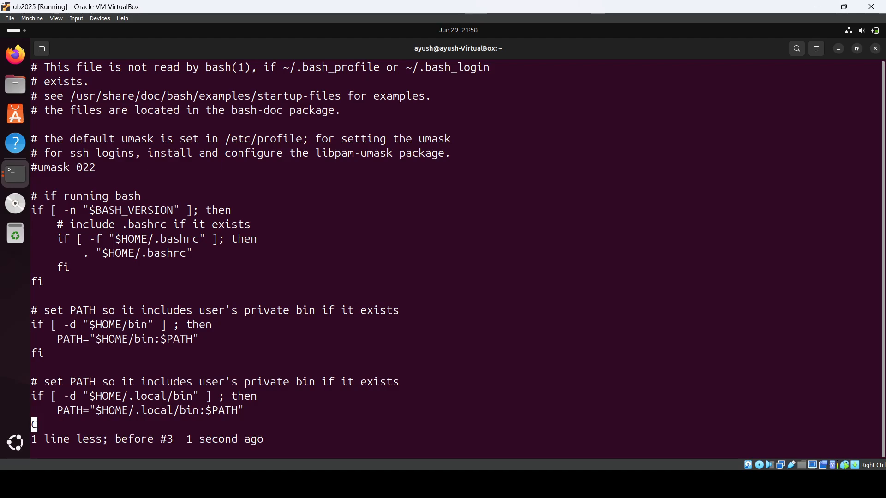
type(":q!")
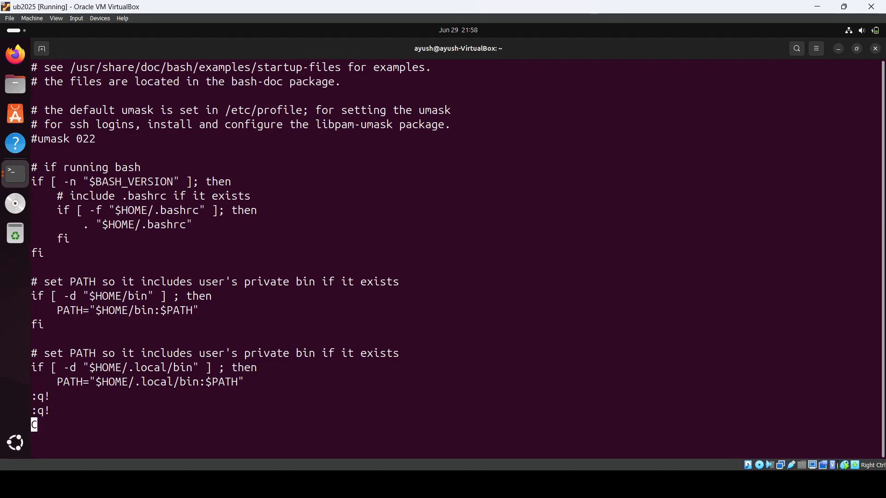
key("Return")
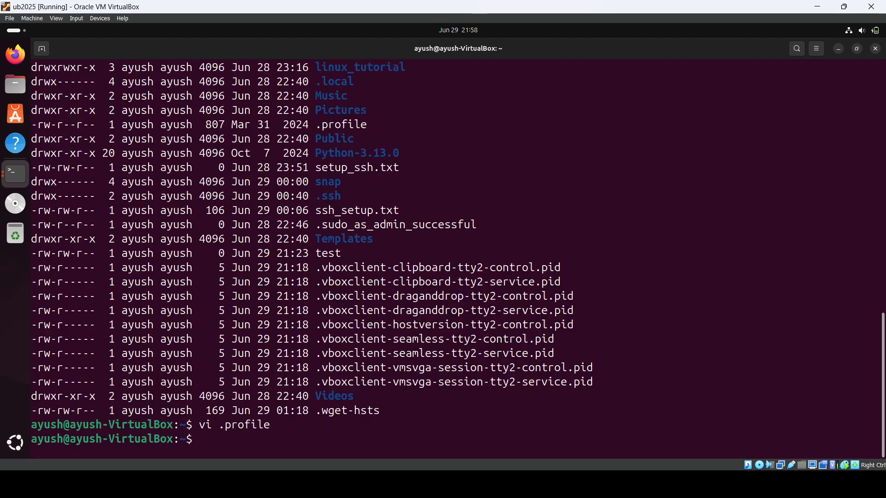
Try gedit (not installed), cancel a vim install, and reopen .profile in vi.
type("gedit")
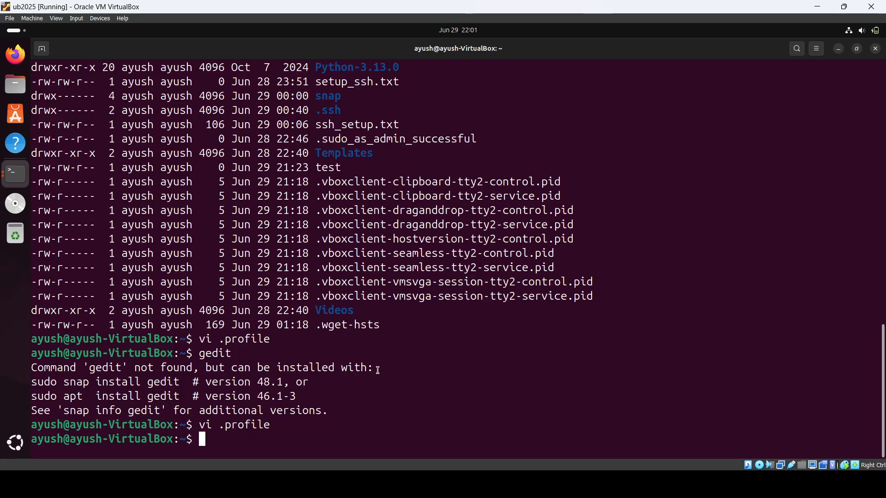
type("vi")
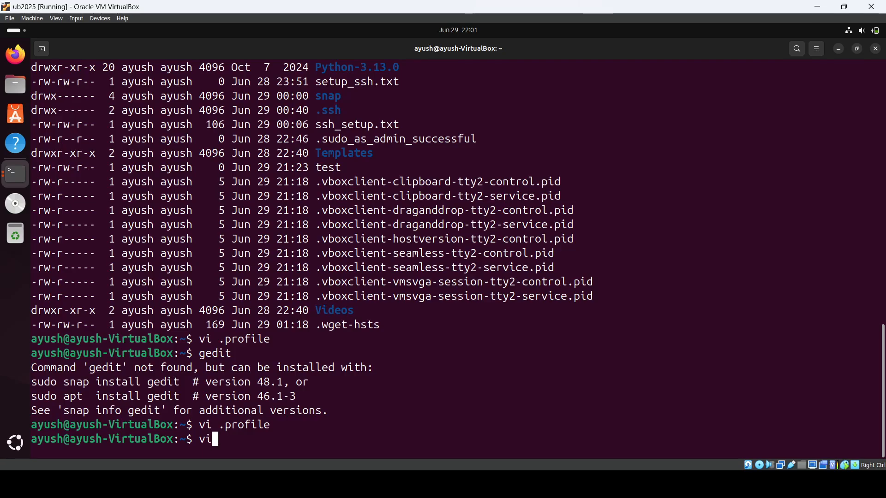
type("sudo apt in")
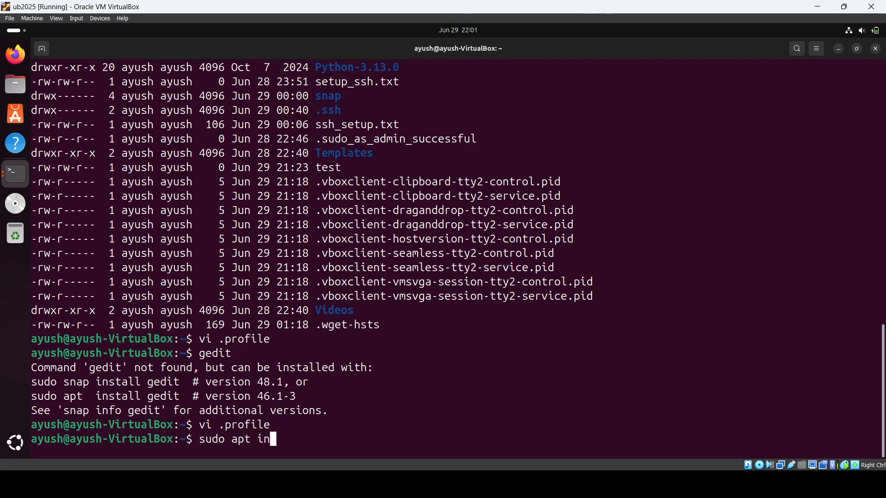
type("stall vim^C")
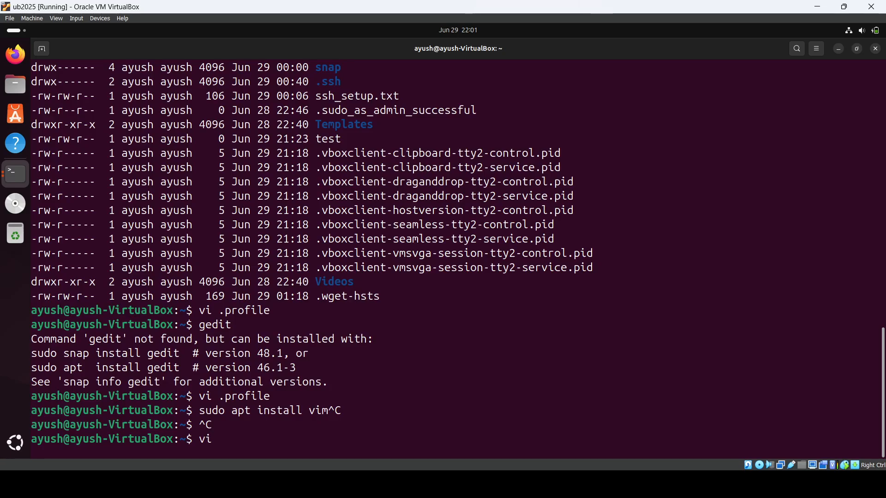
key("Return")
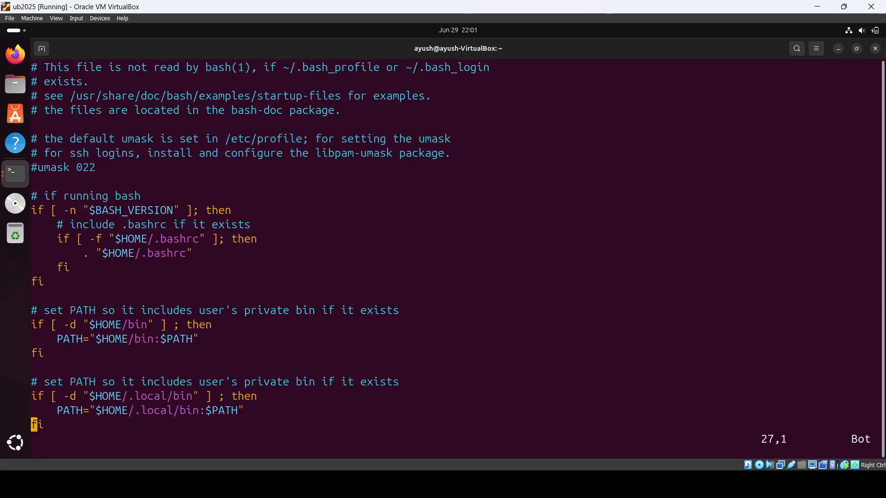
Add 'export JAVA_HOME=/usr/lib/jvm/java-21-openjdk-amd64/bin' to .profile, looking up the path in another terminal.
key("i")
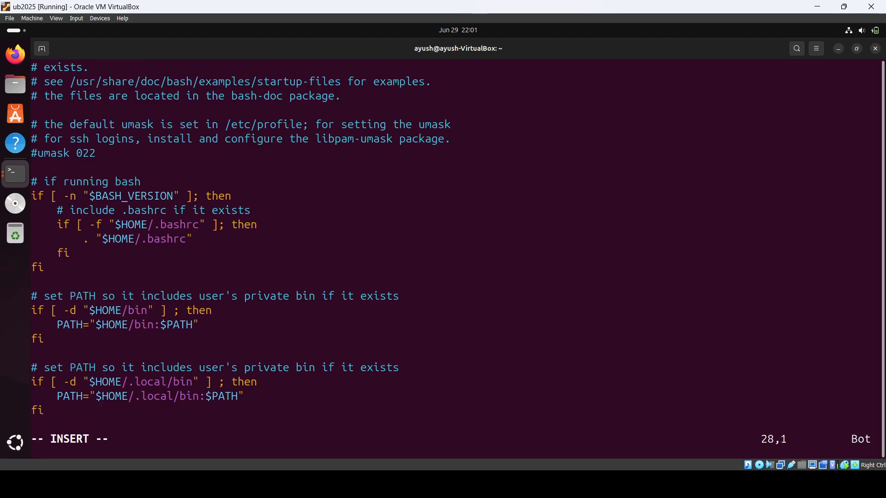
type("export JAVA")
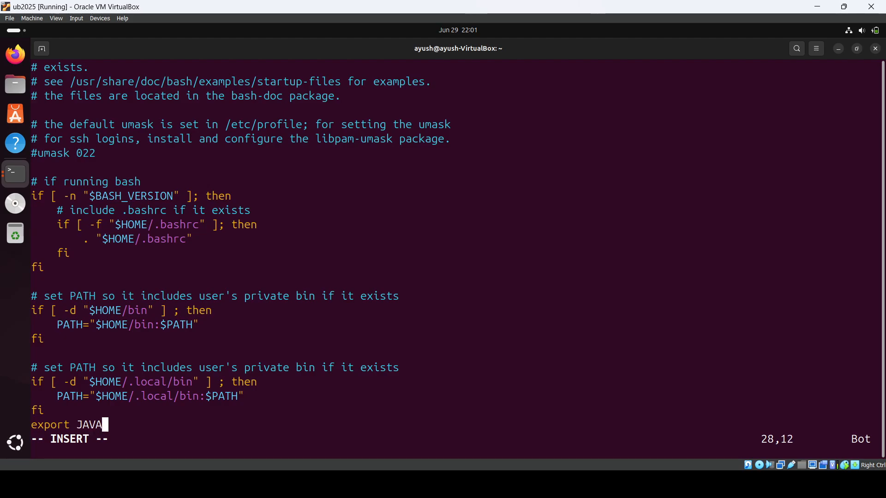
type("_HOME=")
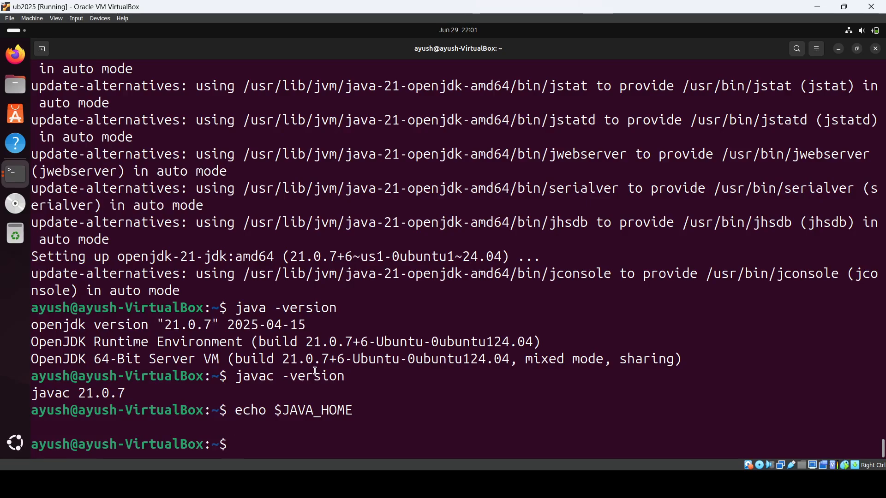
type("c")
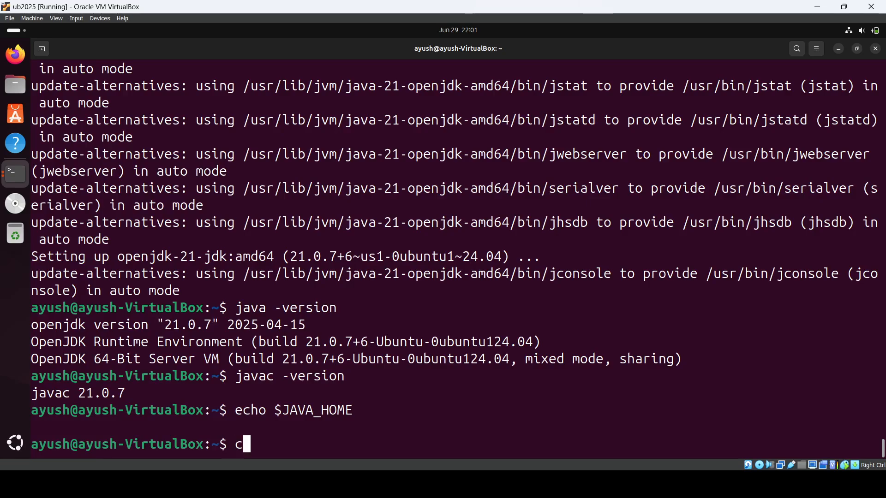
type("d /usr/")
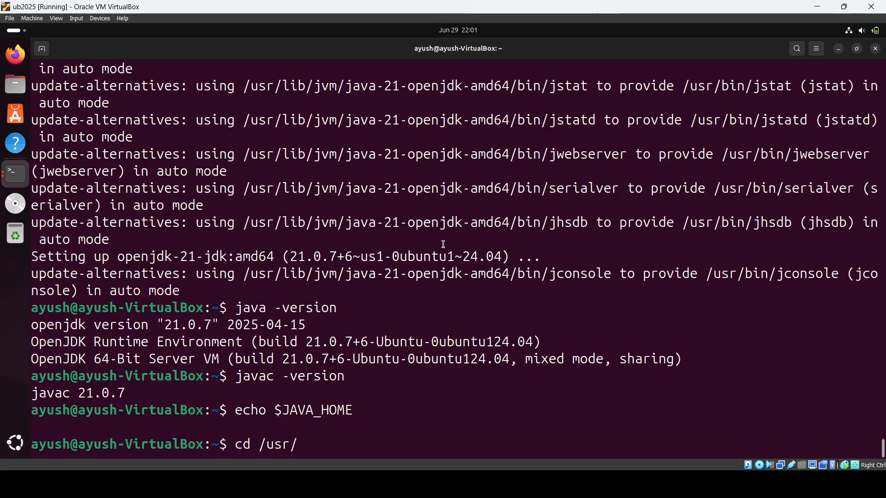
type("lib/j")
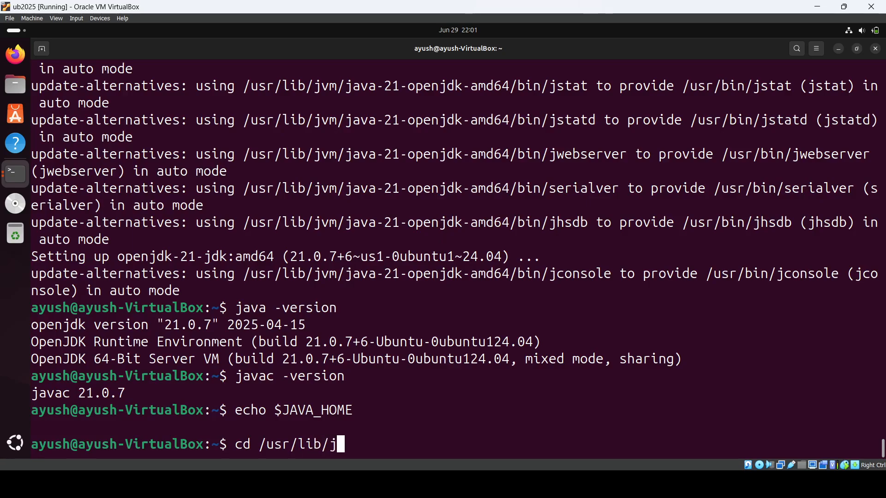
type("vm/java-")
type("export JAVA_HOME=")
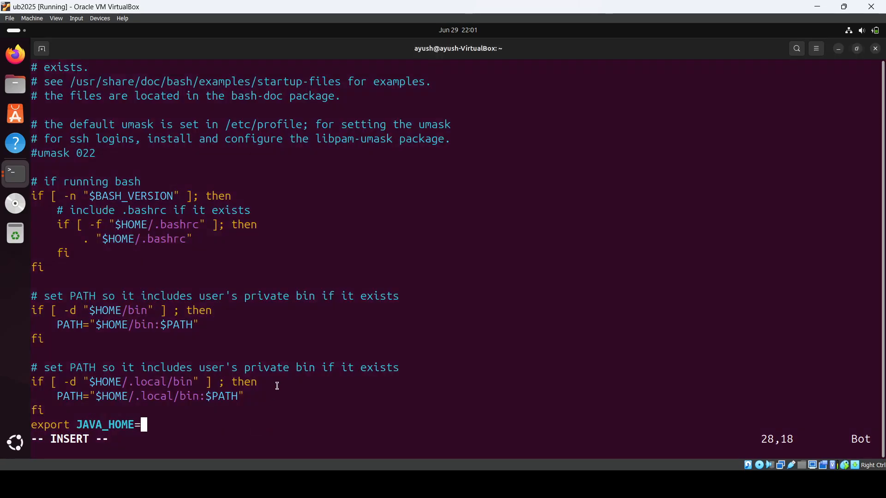
type("/usr/lib/jvm/java-21-openjdk-amd64/bin")
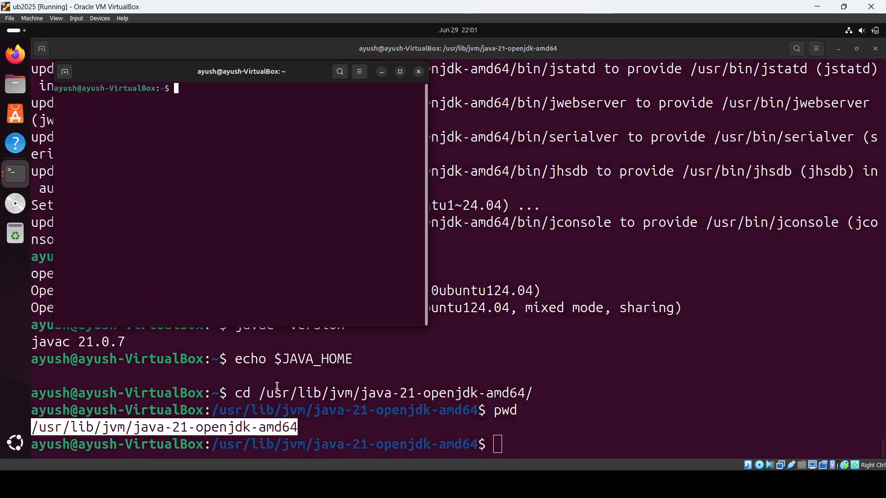
Check JAVA_HOME in the new terminal, view .profile's export line, and open and close .bashrc.
type("echo $JA")
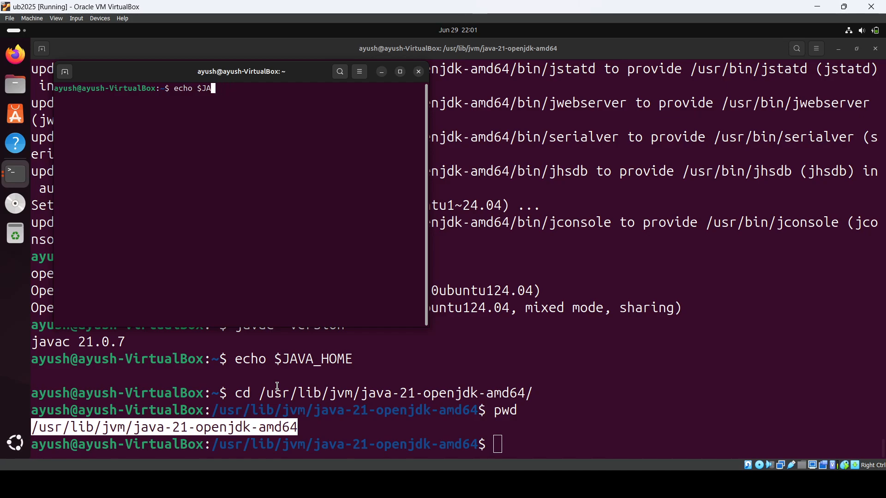
type("VA_HOME")
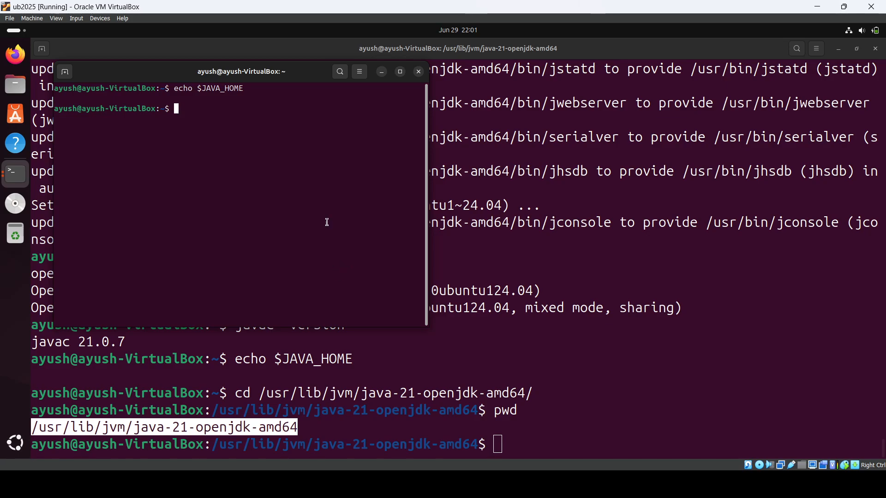
type("cat")
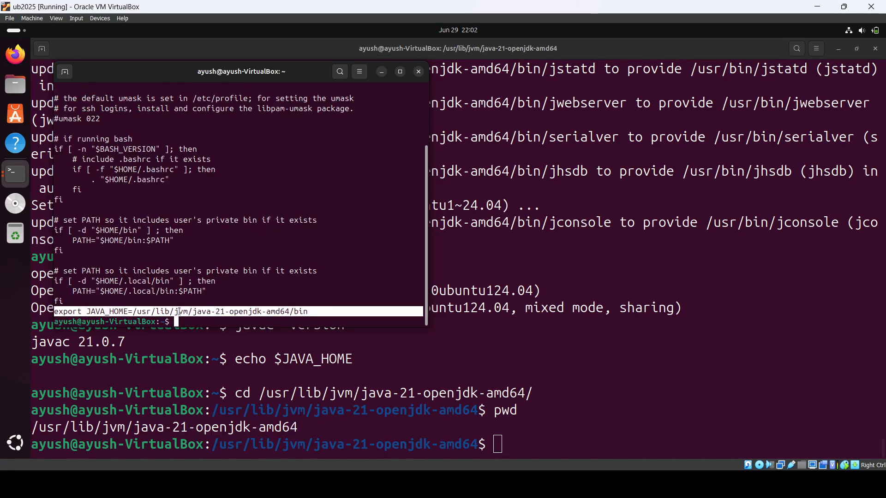
type("vi .bash")
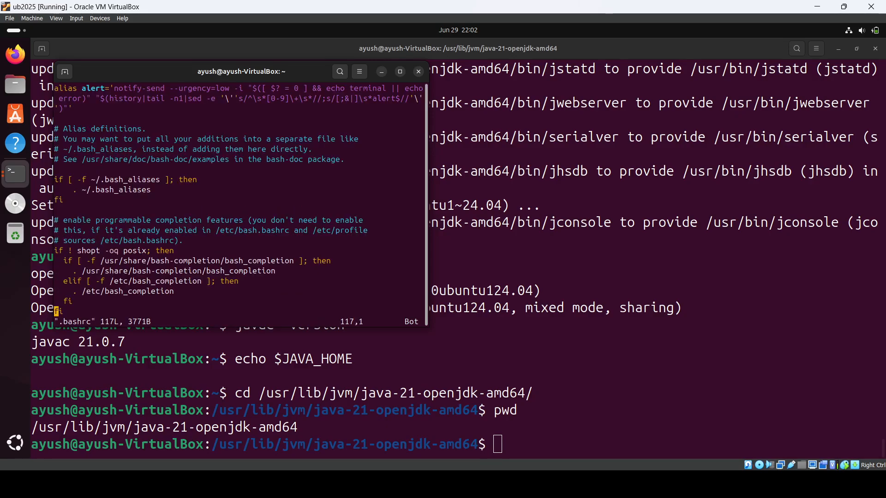
key("i")
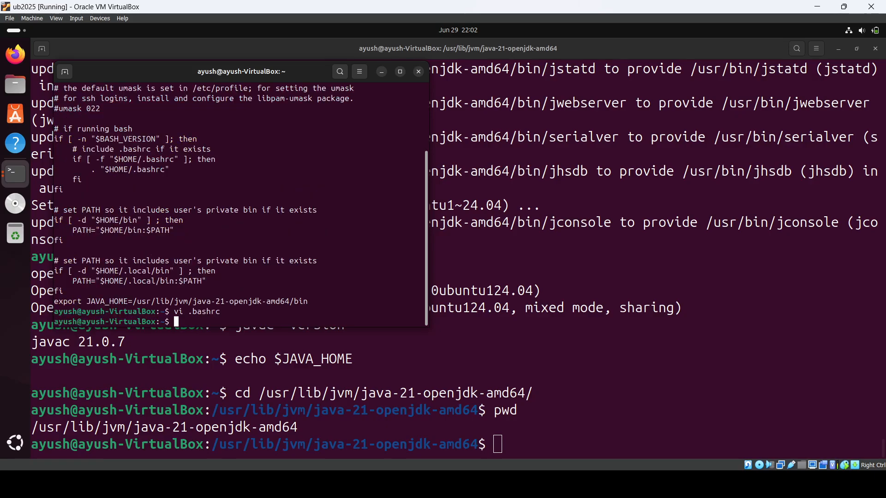
left_click(417, 72)
type("echo")
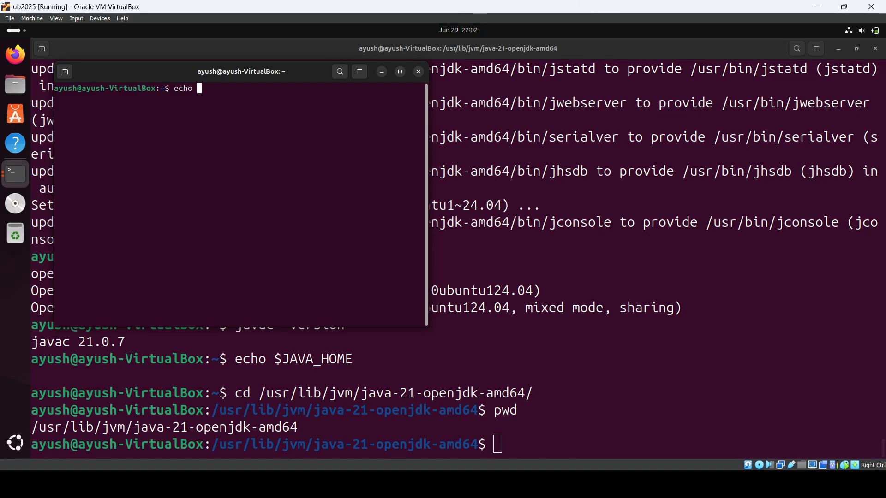
In a fresh terminal, confirm JAVA_HOME and Java/javac 21.0.7 versions, then close it.
type("$JAVA_HOME")
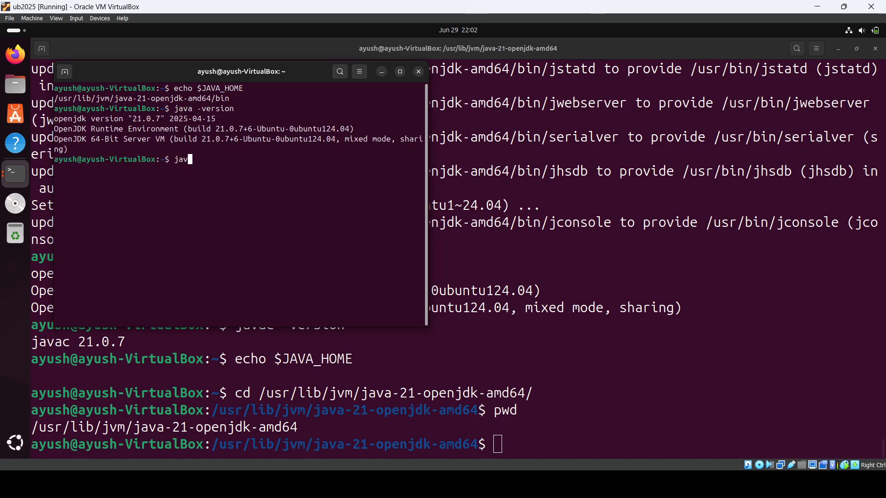
type("ac- version")
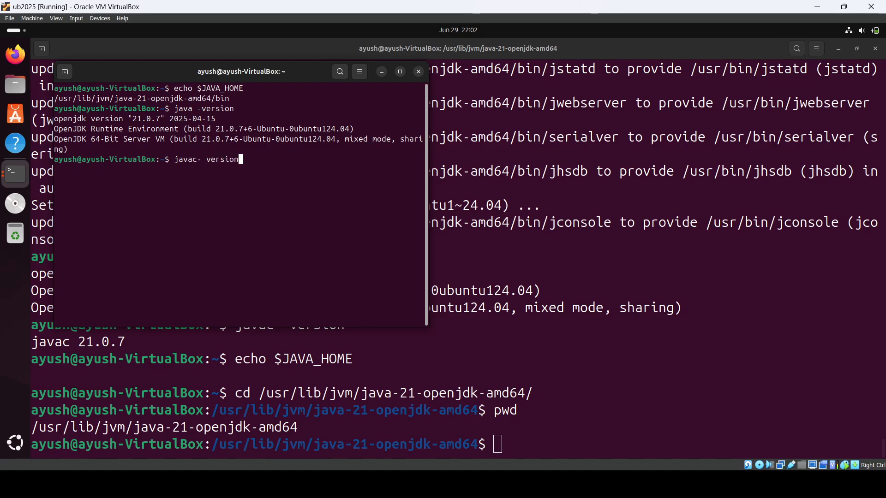
key("Return")
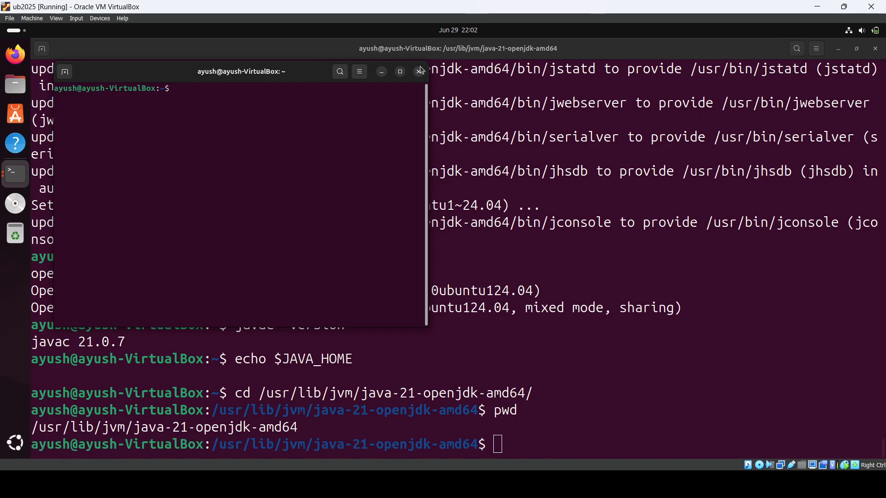
left_click(419, 72)
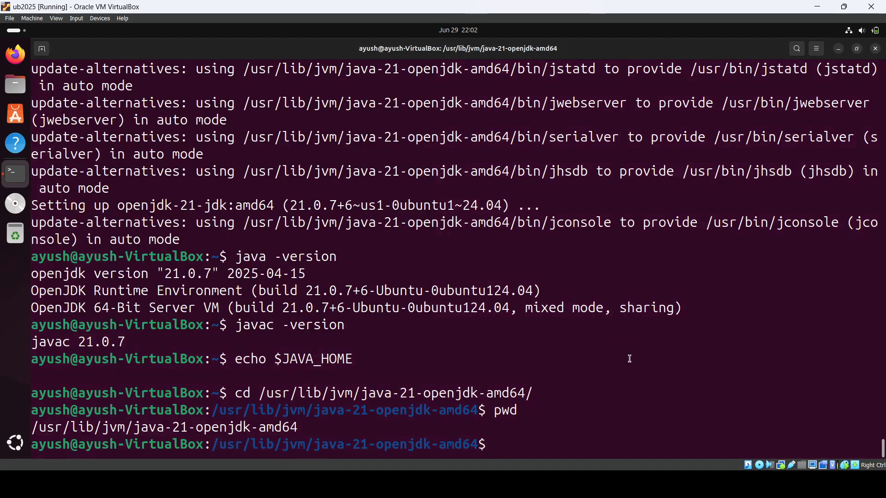
Return to the home folder and list all files, including hidden ones.
type("cd ~")
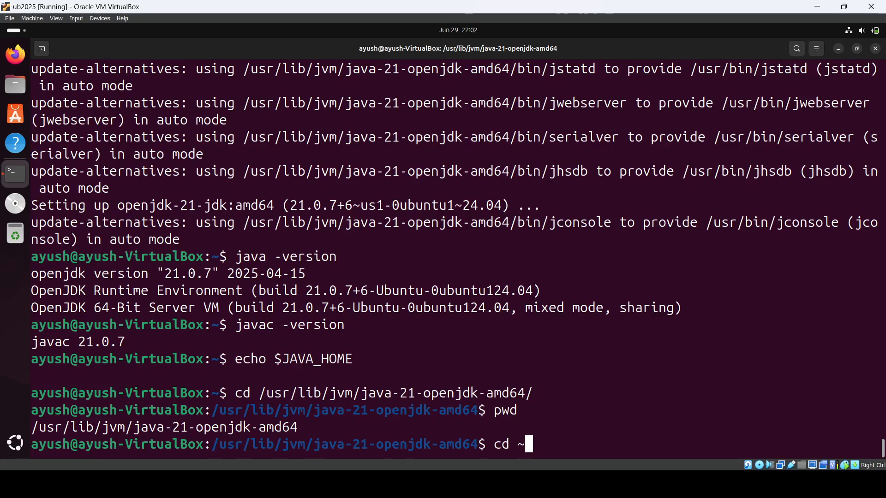
type("ls -a")
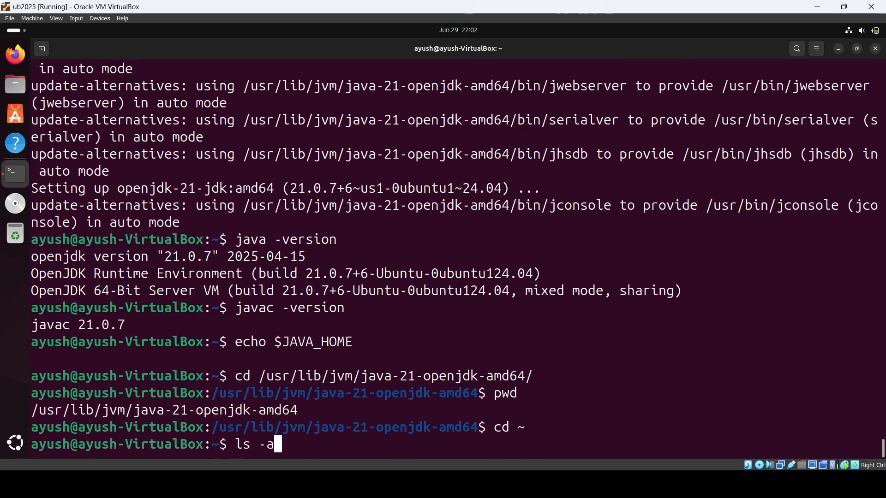
key("Return")
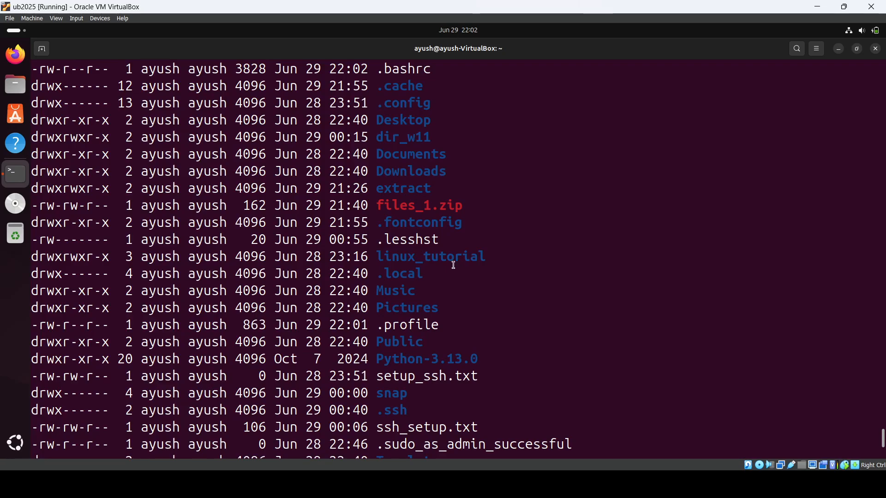